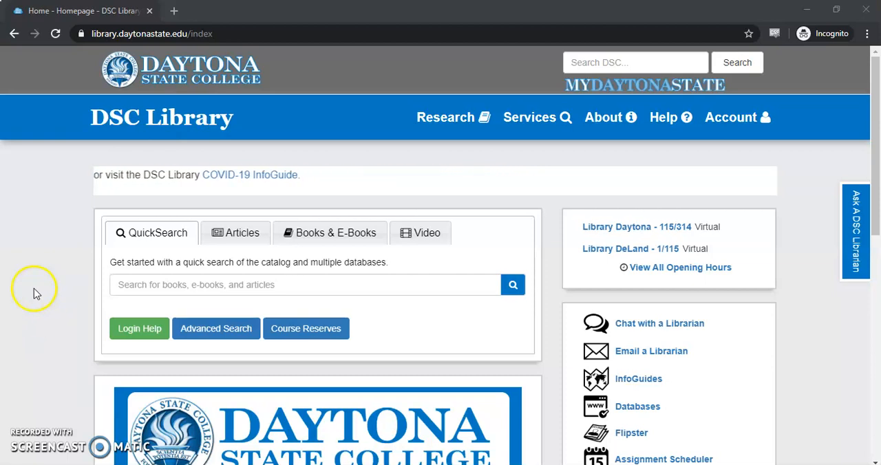
- Follow the Databases link in the homepage's right-hand resources list
scroll(down, 3)
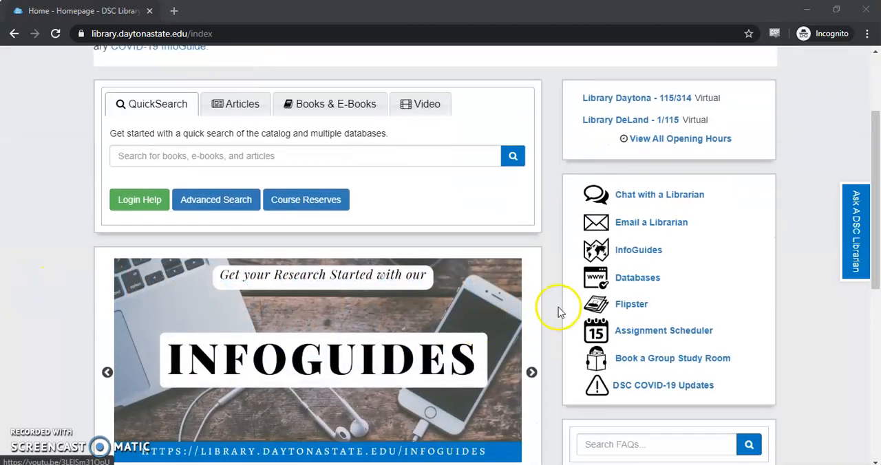
click(637, 277)
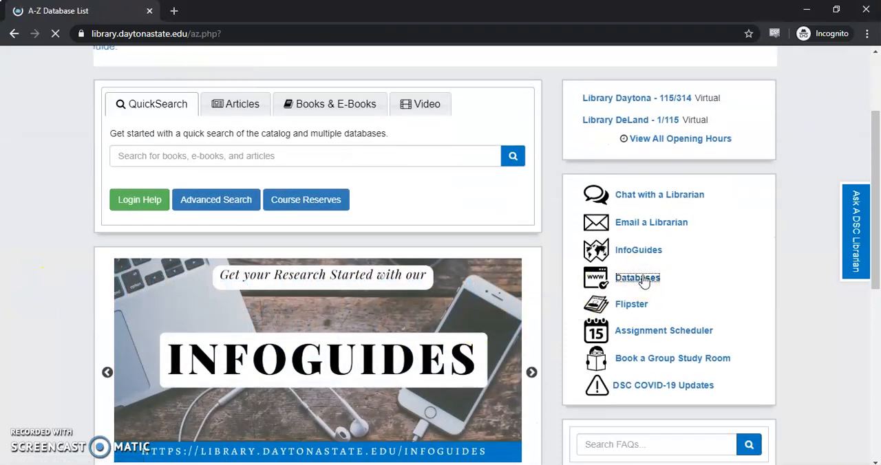
- Filter the A-Z database list to C and open CQ Researcher Plus Archive
click(636, 278)
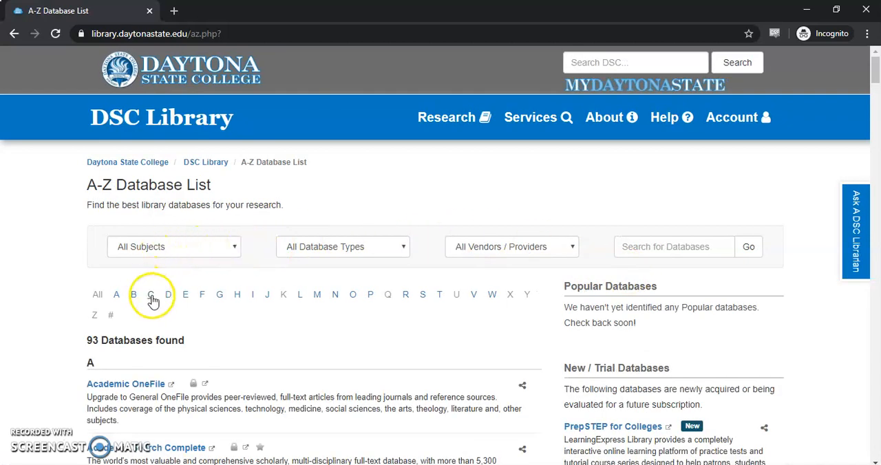
click(151, 295)
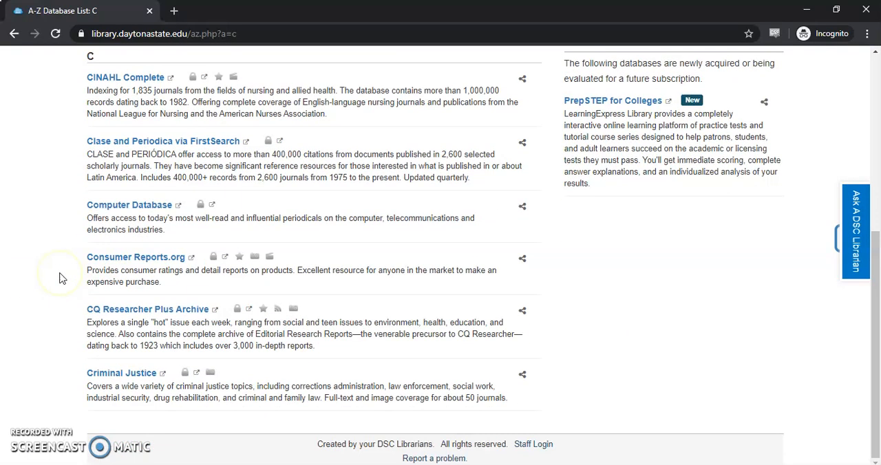
click(147, 309)
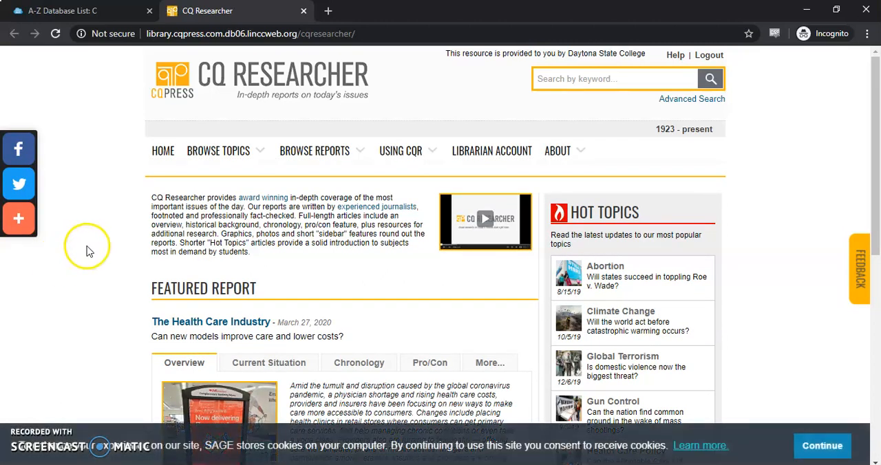
mouse_move(124, 189)
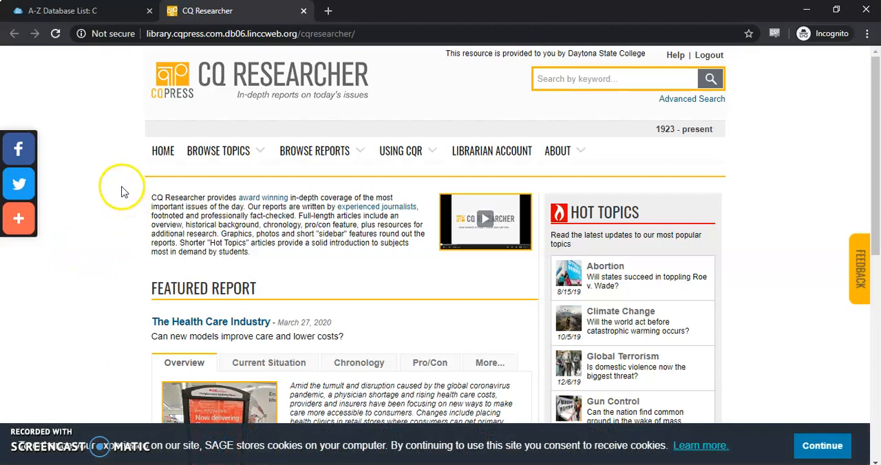
scroll(down, 3)
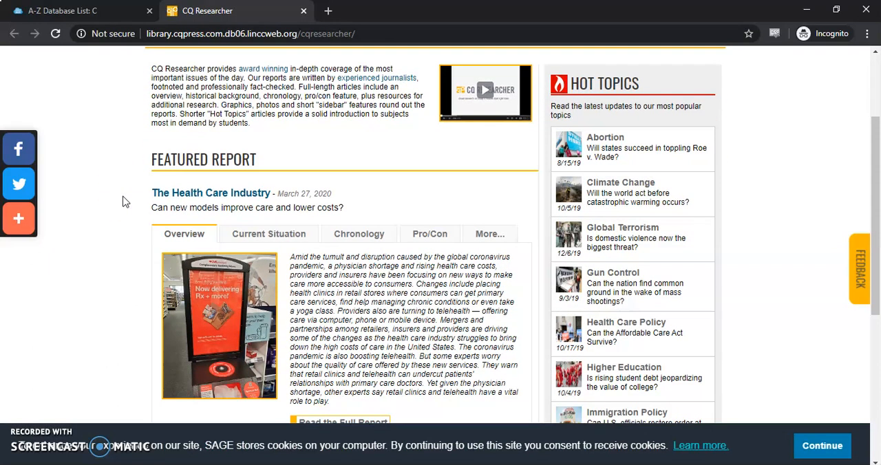
scroll(down, 3)
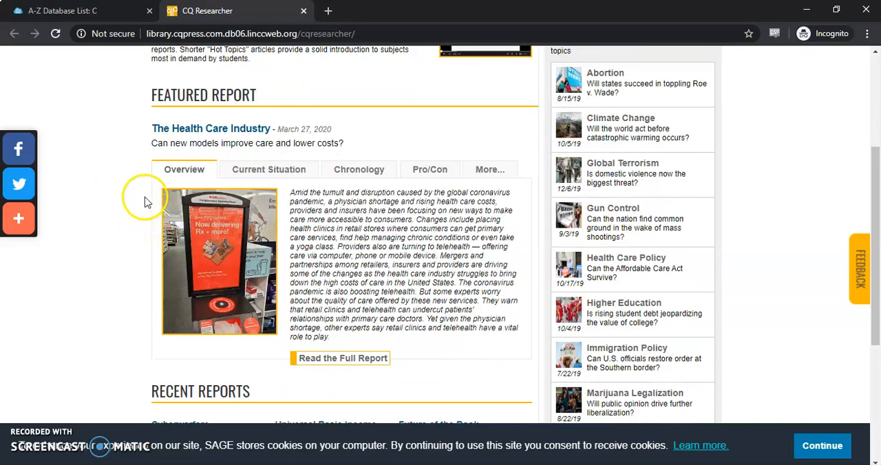
mouse_move(404, 187)
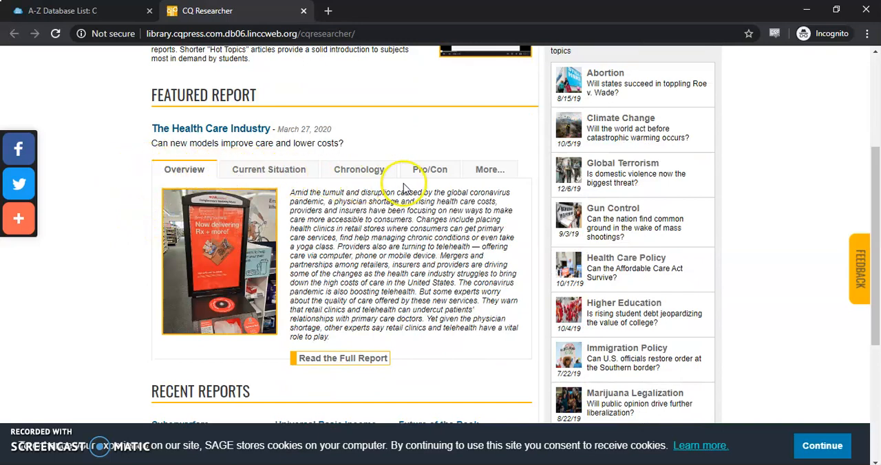
mouse_move(186, 365)
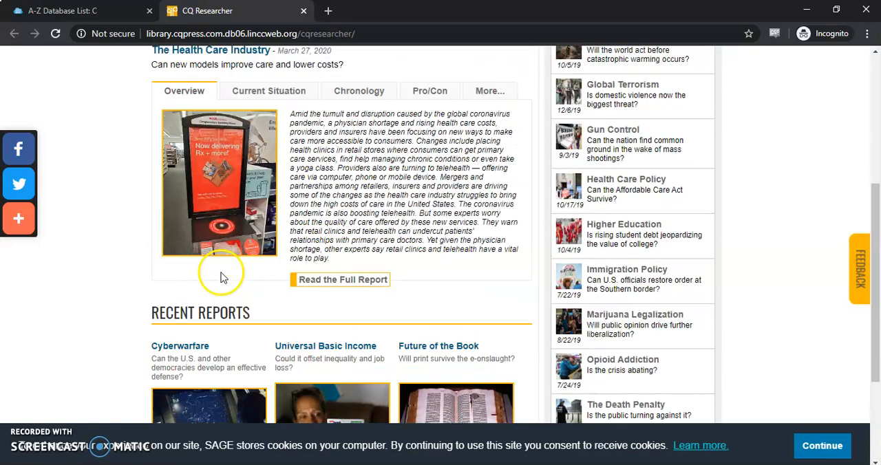
click(218, 151)
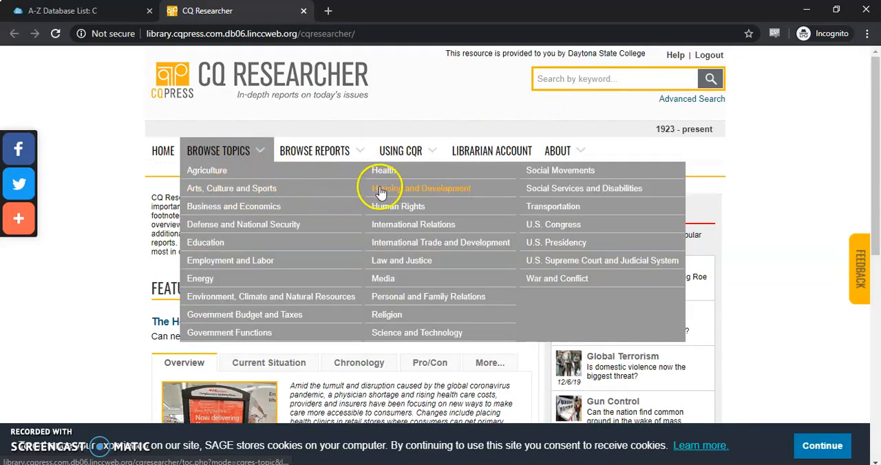
- Browse Housing and Development, then list the Low Income and Public Housing reports
click(420, 187)
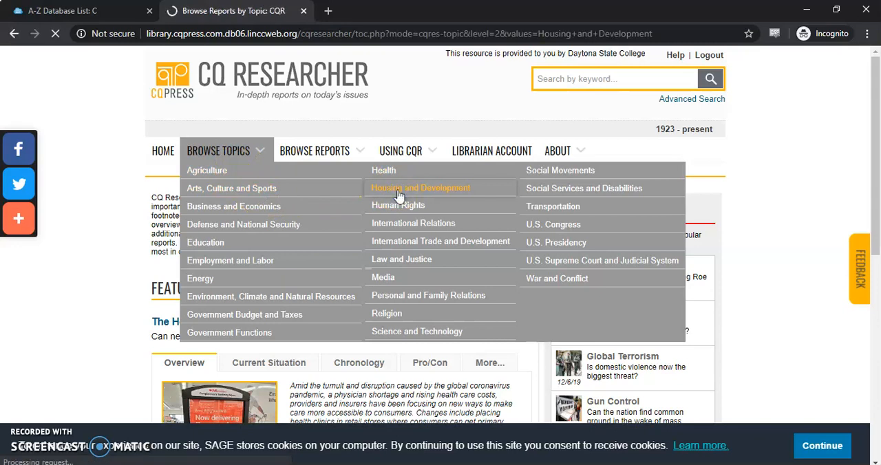
click(420, 188)
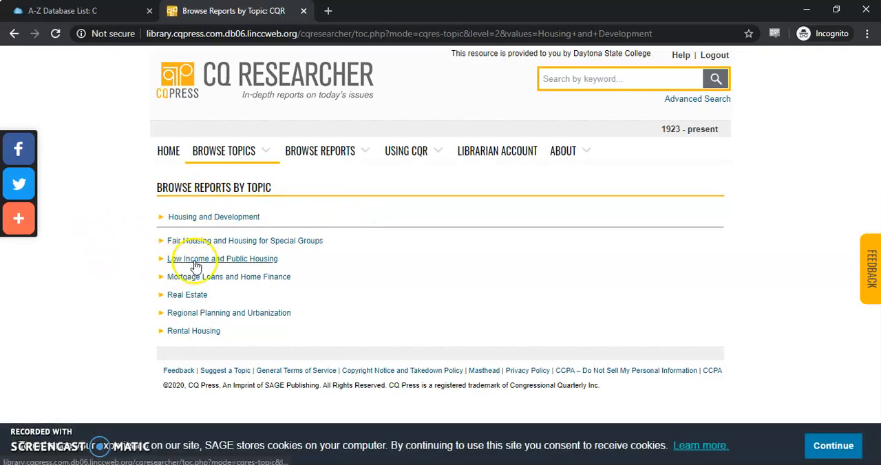
click(224, 259)
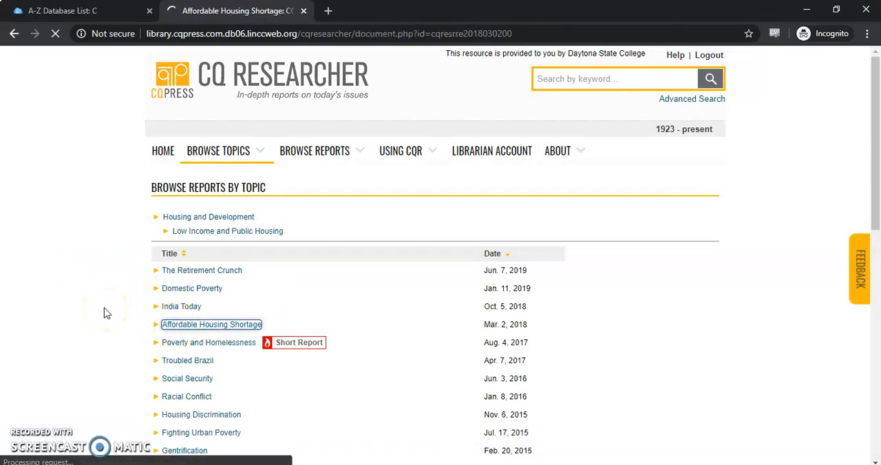
- Open the Affordable Housing Shortage report and scroll into its introduction
click(212, 324)
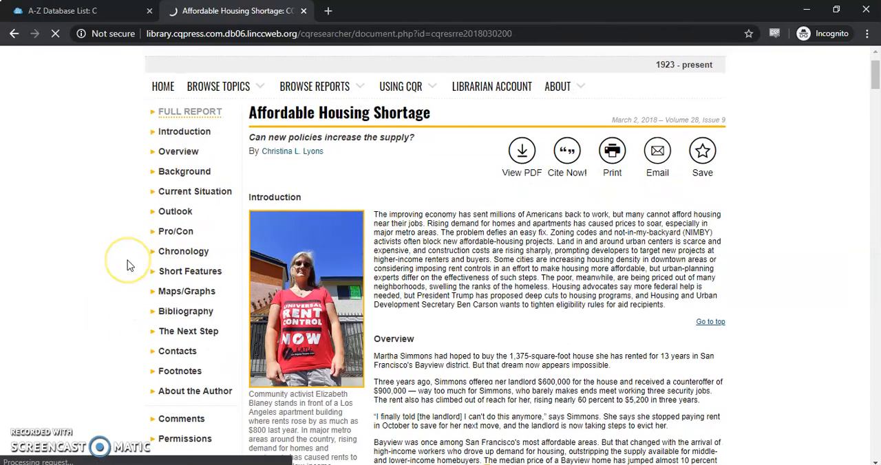
scroll(down, 3)
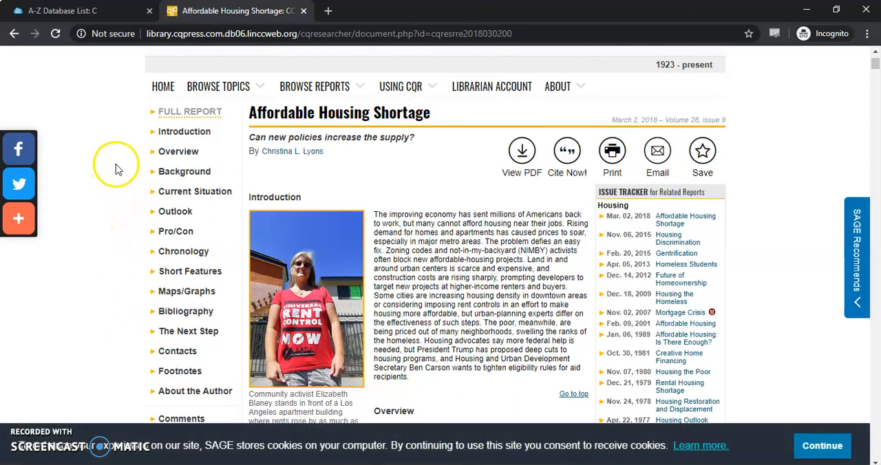
mouse_move(448, 272)
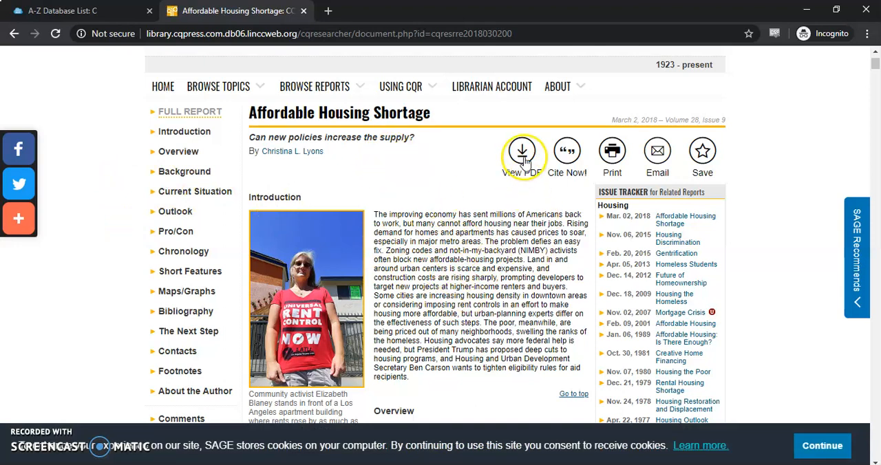
mouse_move(567, 150)
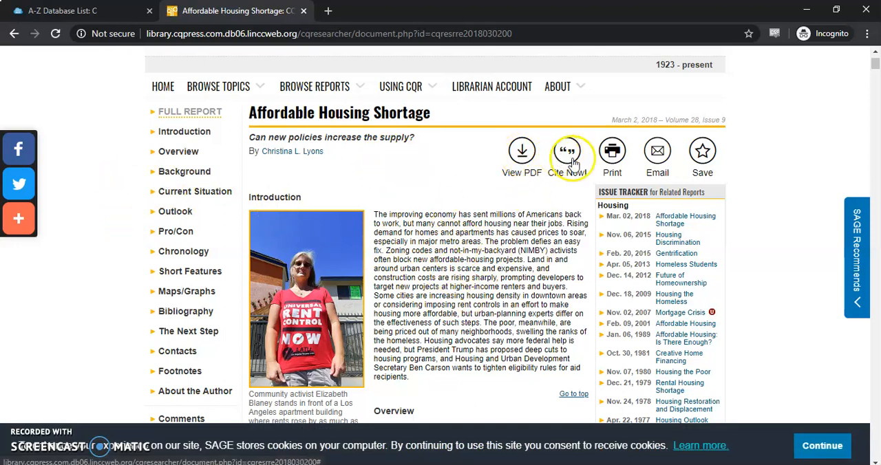
- Show the Cite Now! MLA citation for Affordable Housing Shortage
click(566, 150)
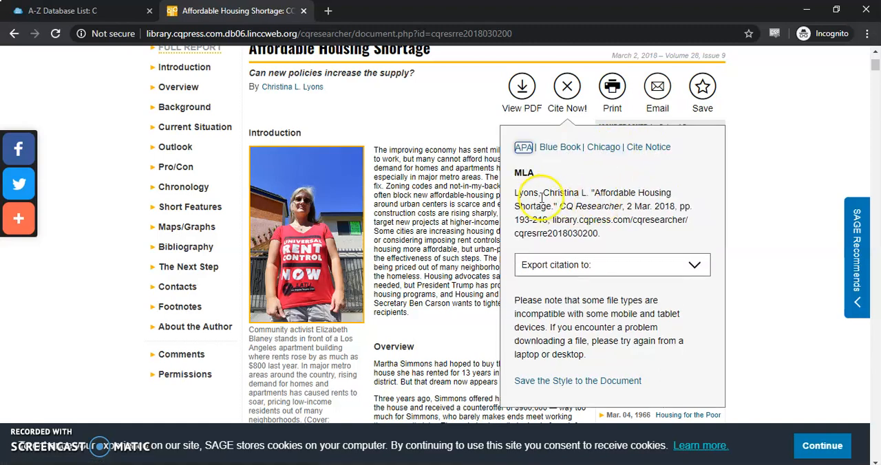
mouse_move(615, 191)
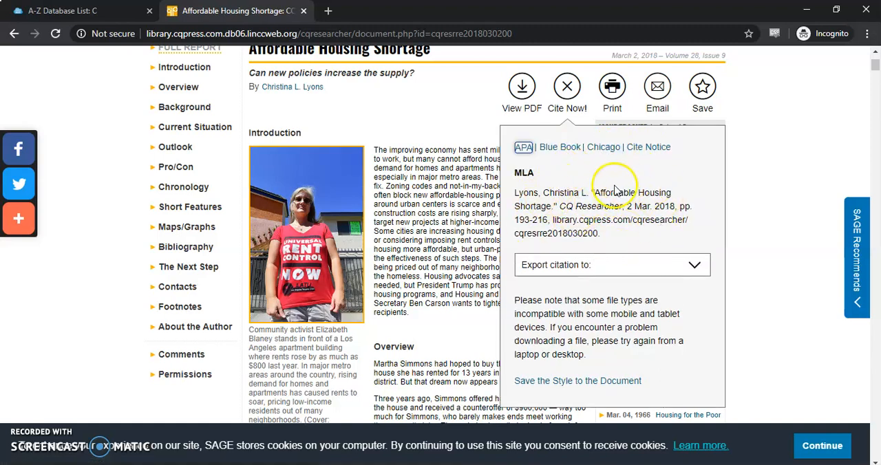
mouse_move(566, 176)
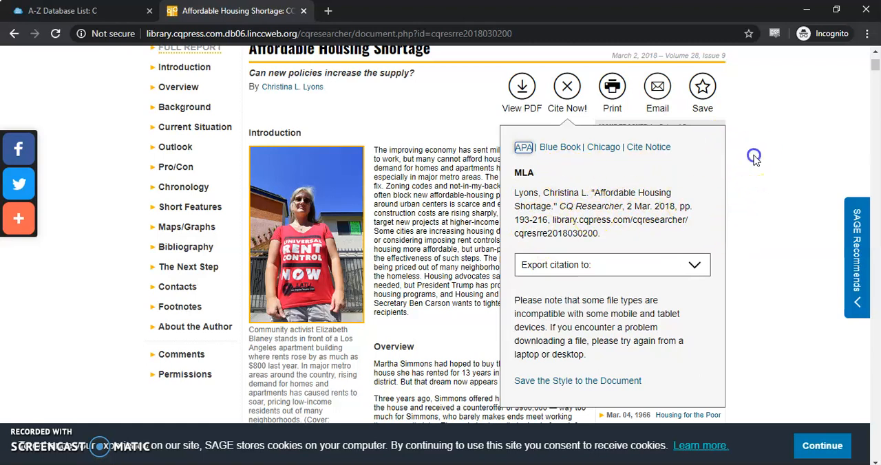
- Close the Cite Now! panel and scroll down to the report's Overview section
click(566, 86)
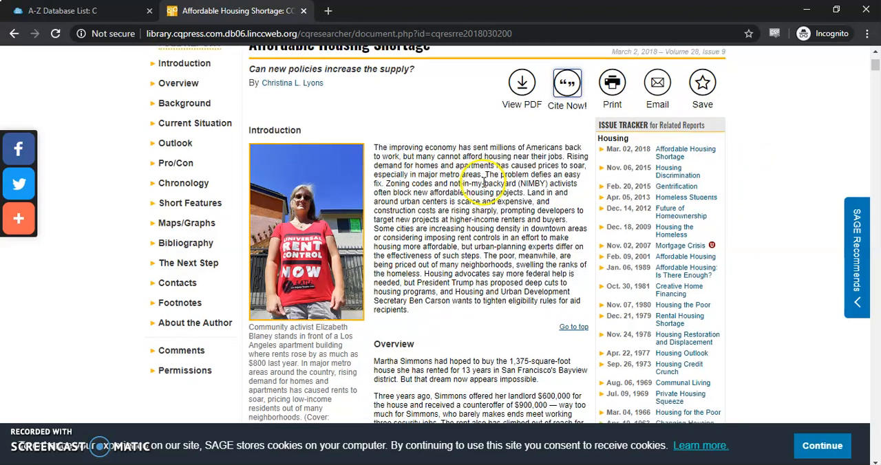
scroll(down, 3)
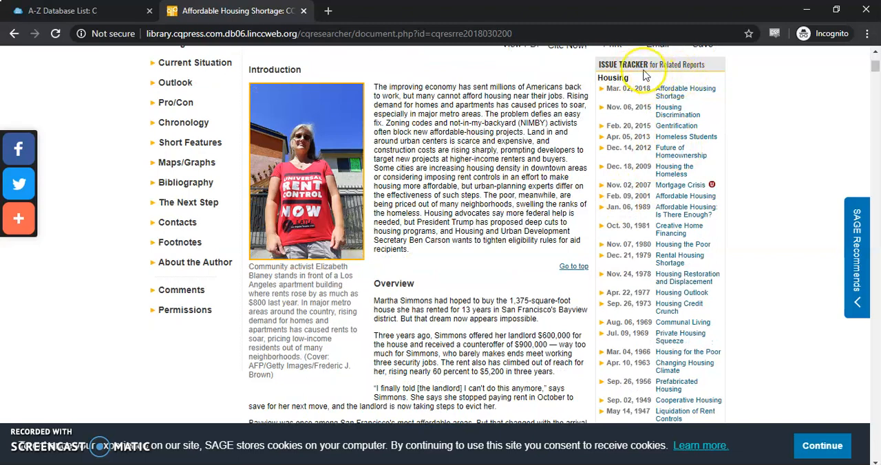
scroll(down, 3)
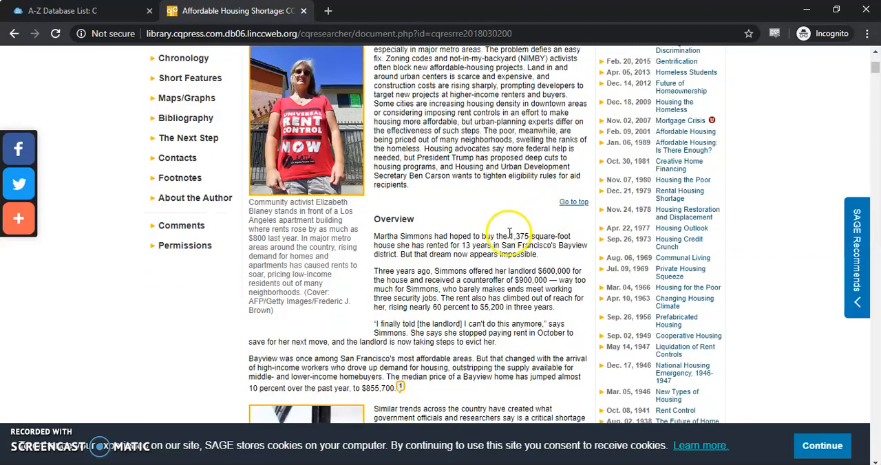
scroll(down, 3)
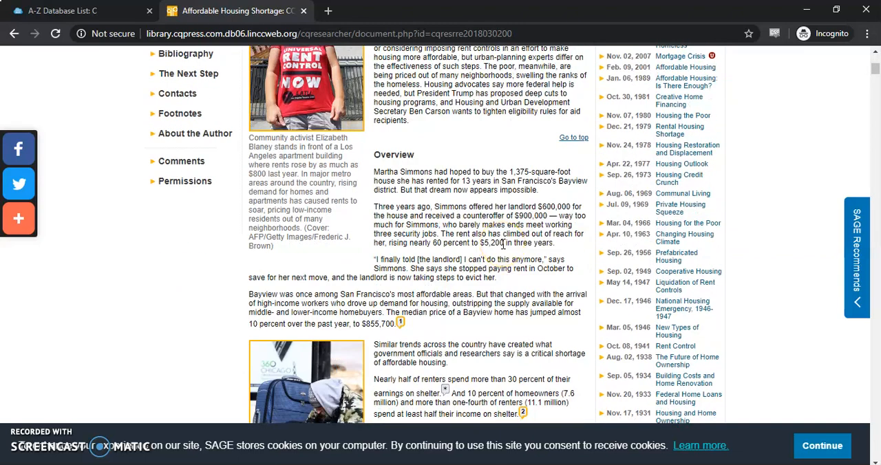